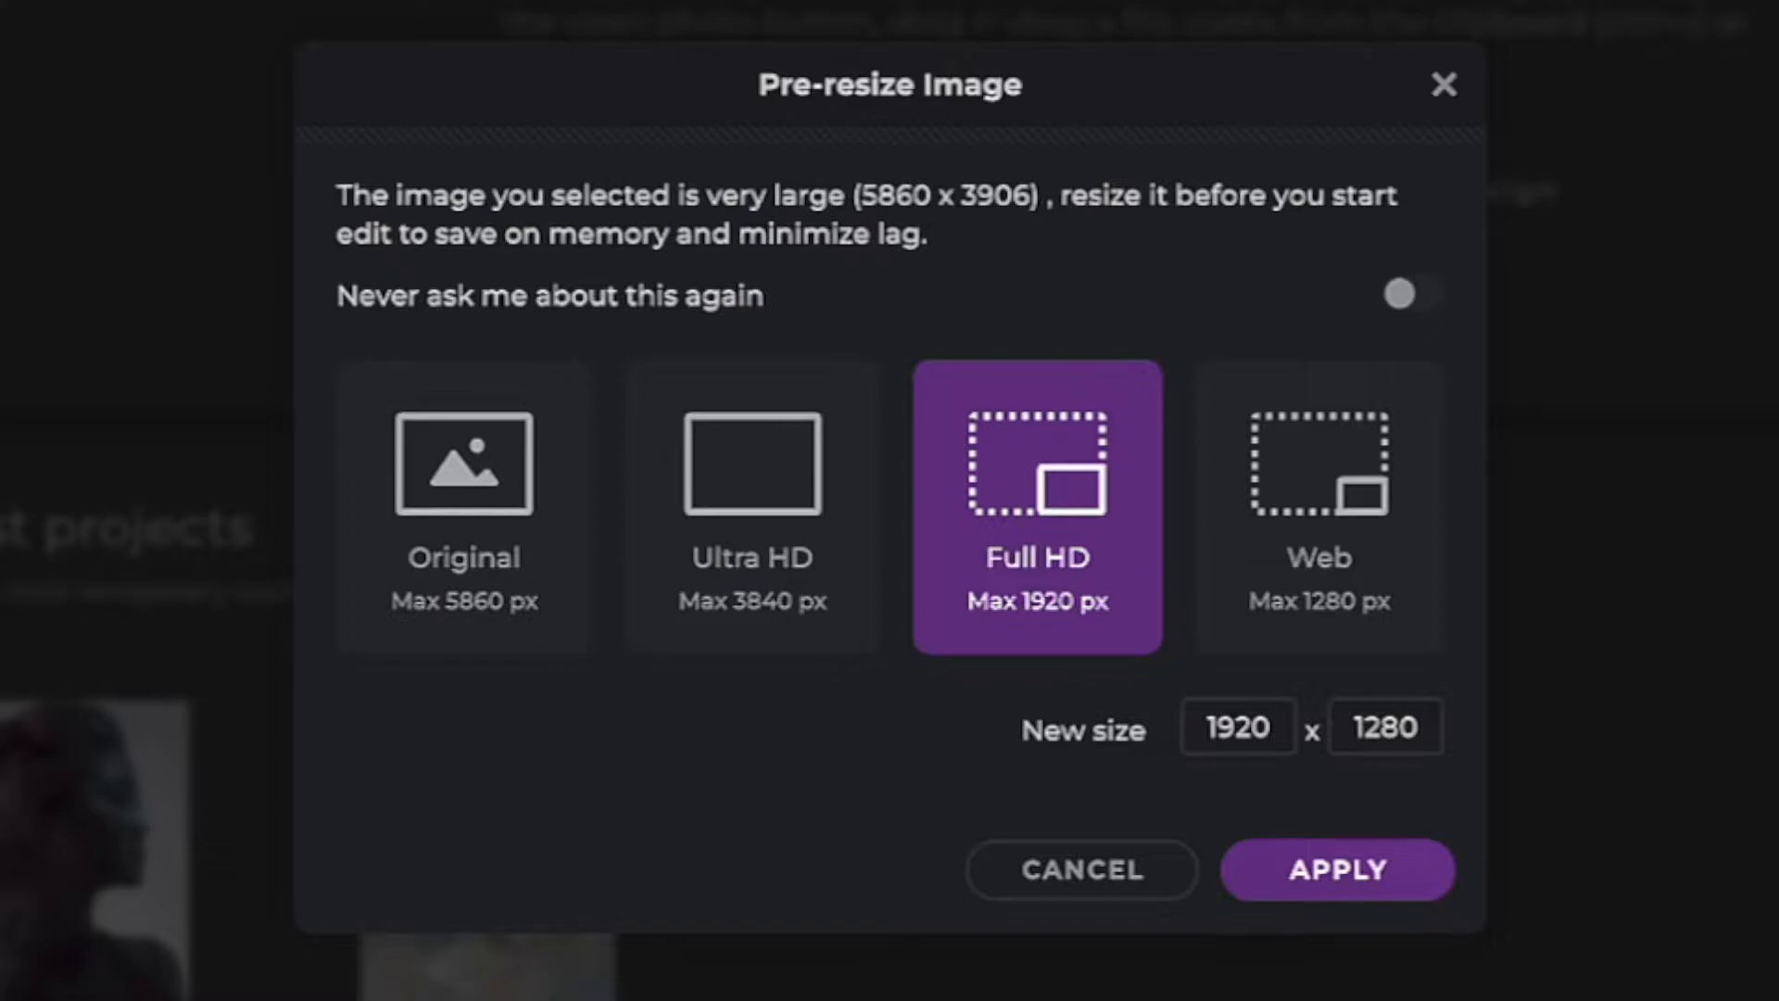
Pre-resize the photo to Full HD (1920 x 1280) and apply it.
click(1337, 870)
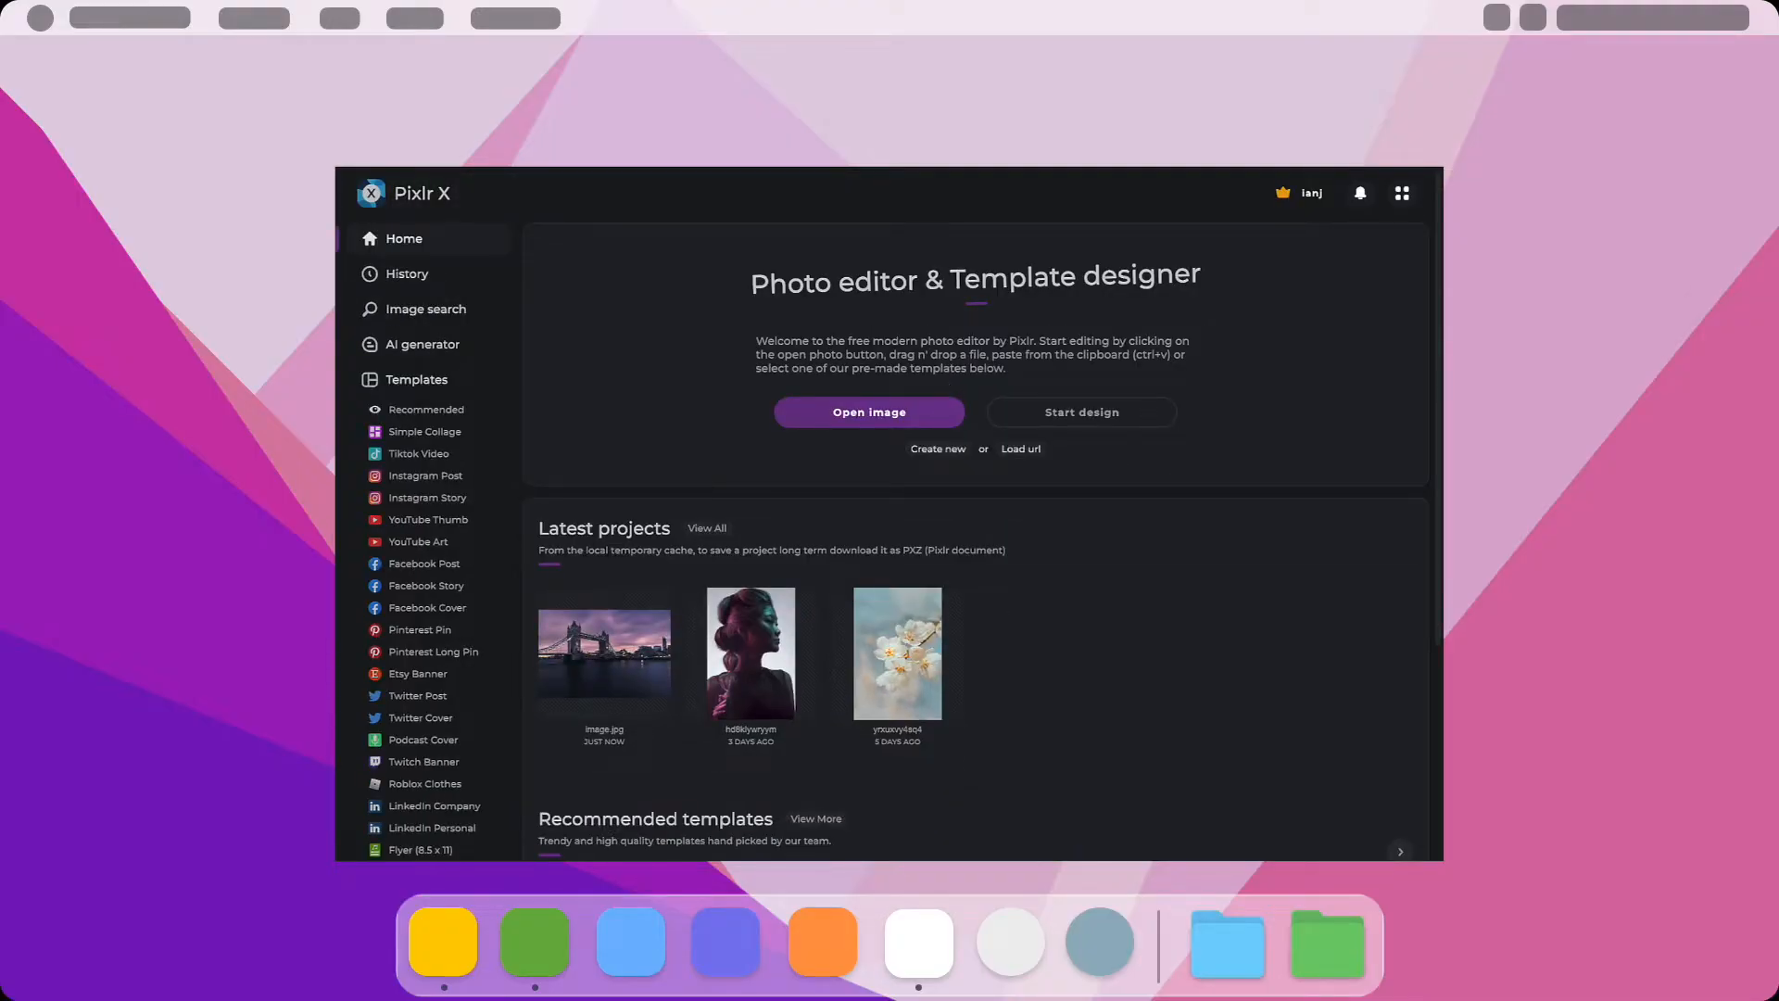